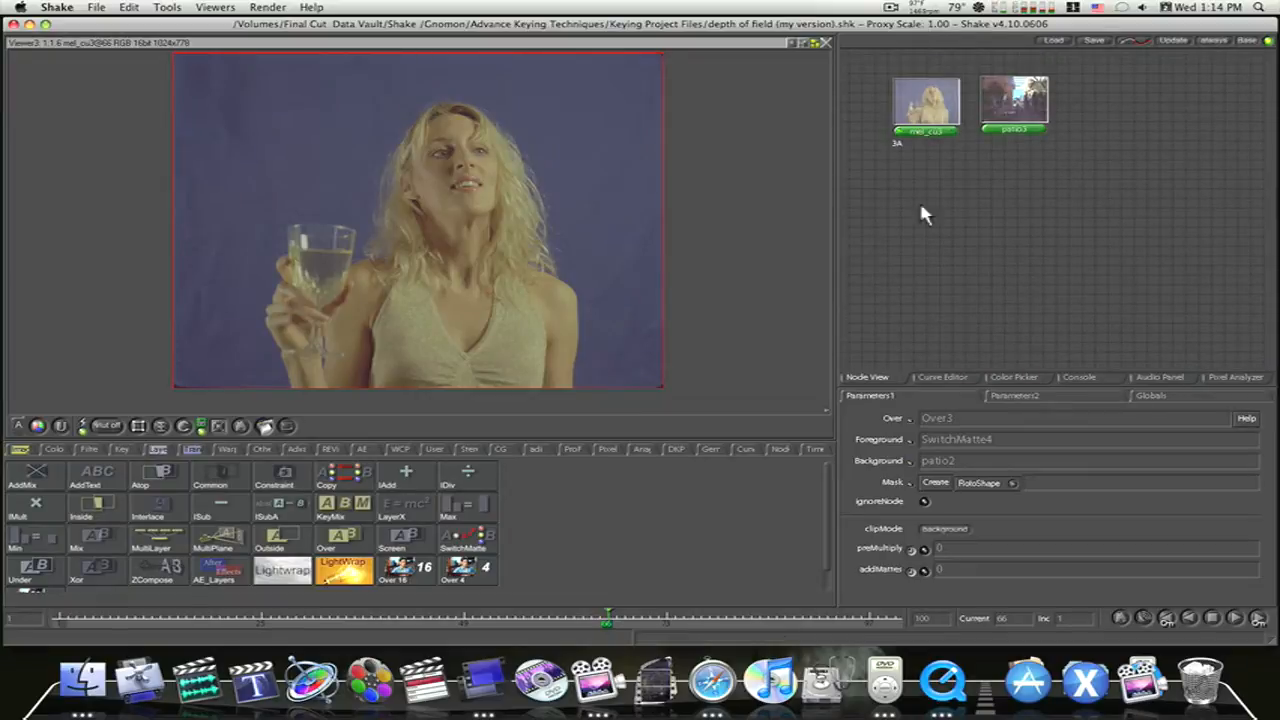
pyautogui.moveTo(932, 264)
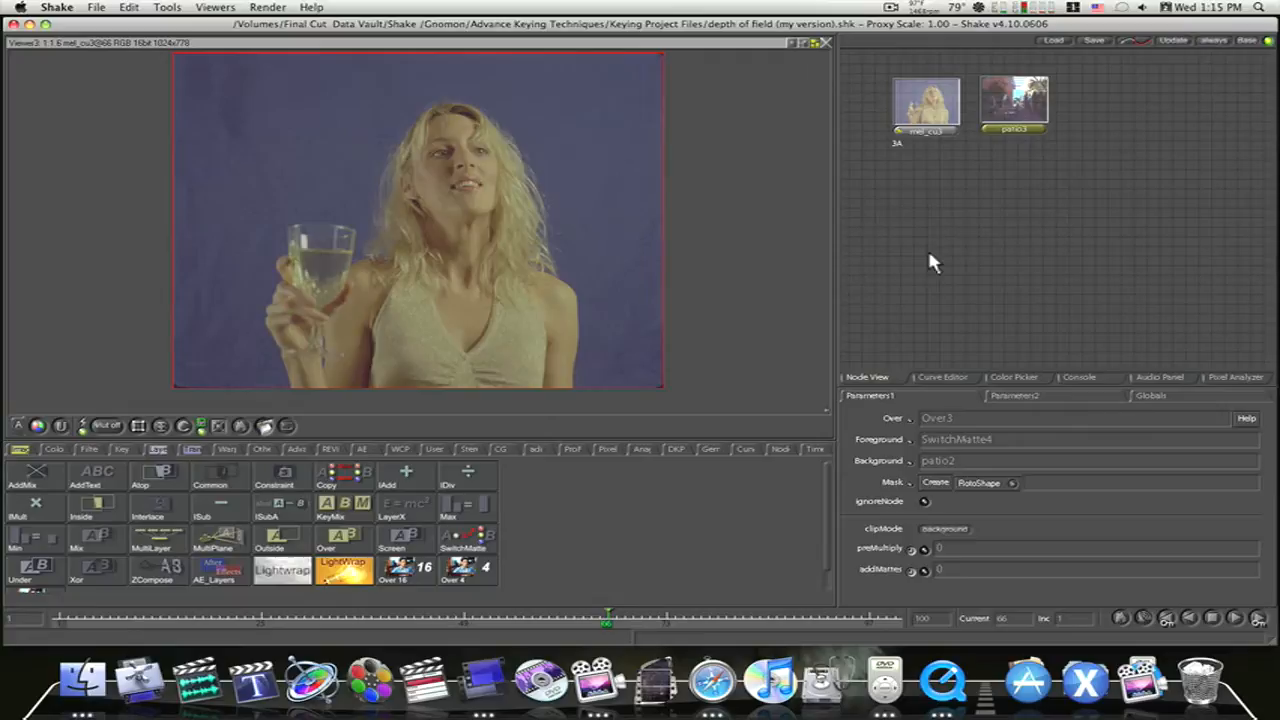
pyautogui.moveTo(782, 240)
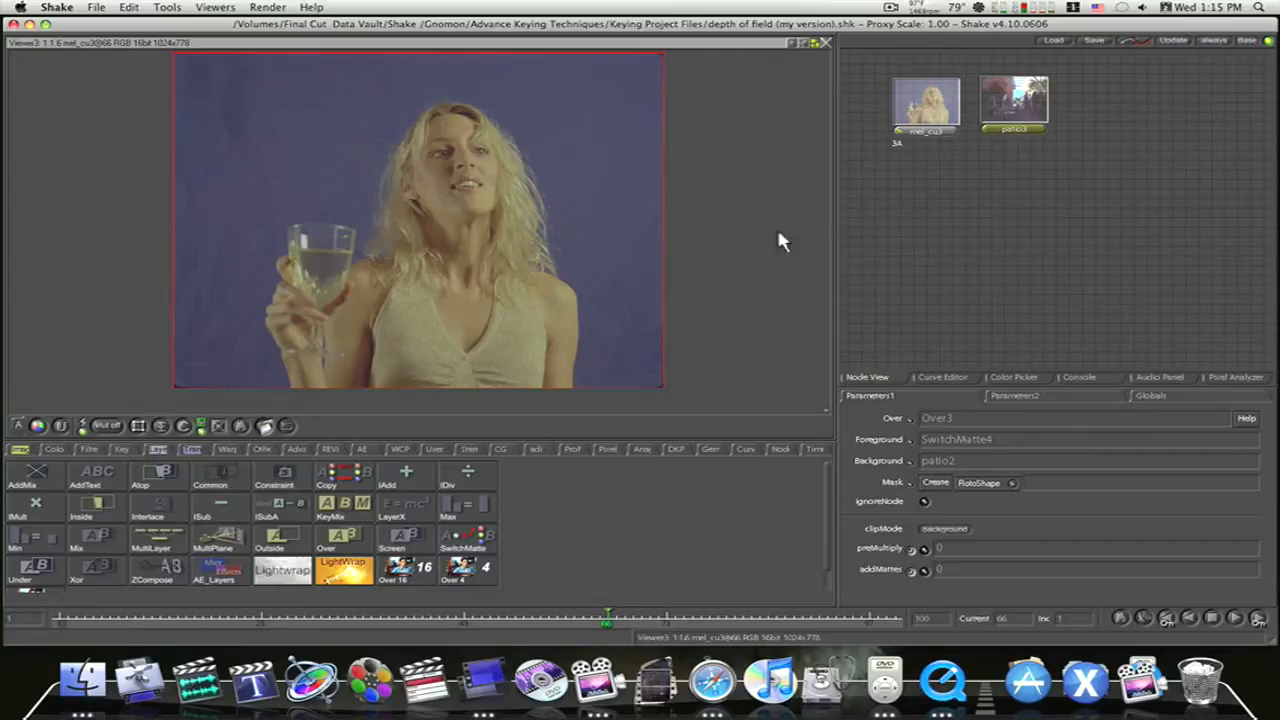
pyautogui.moveTo(390, 372)
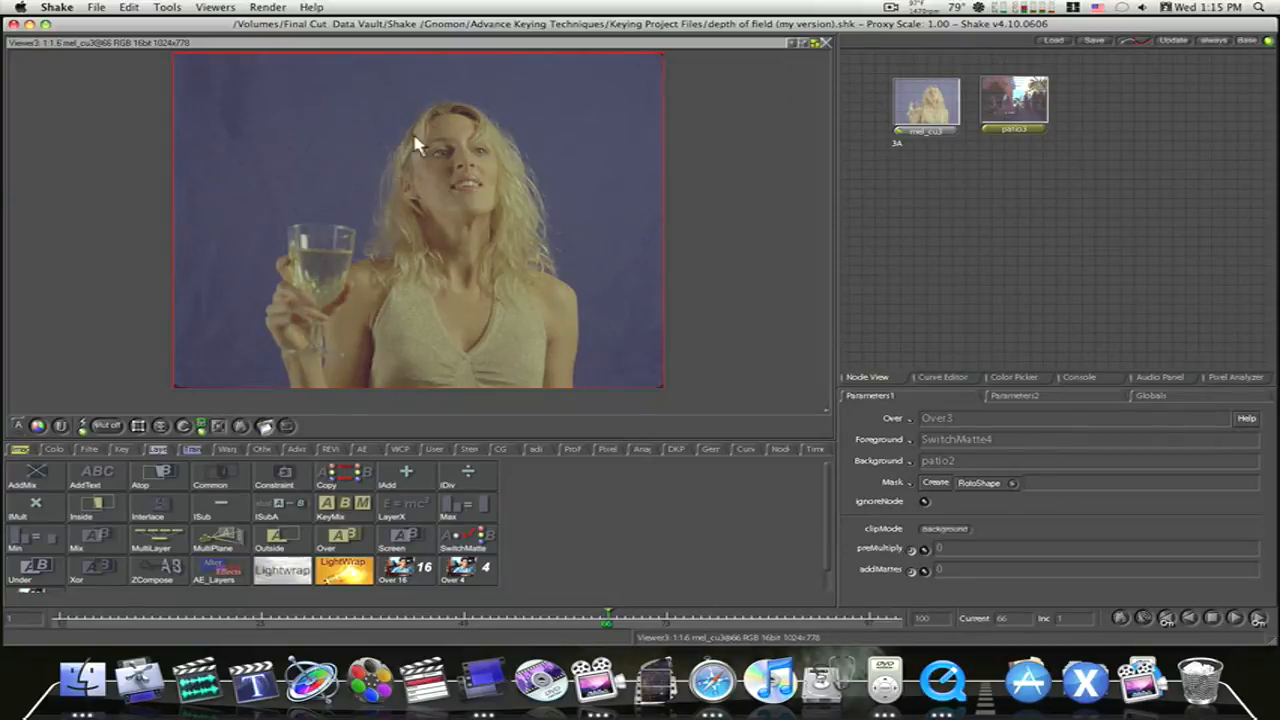
pyautogui.moveTo(156, 268)
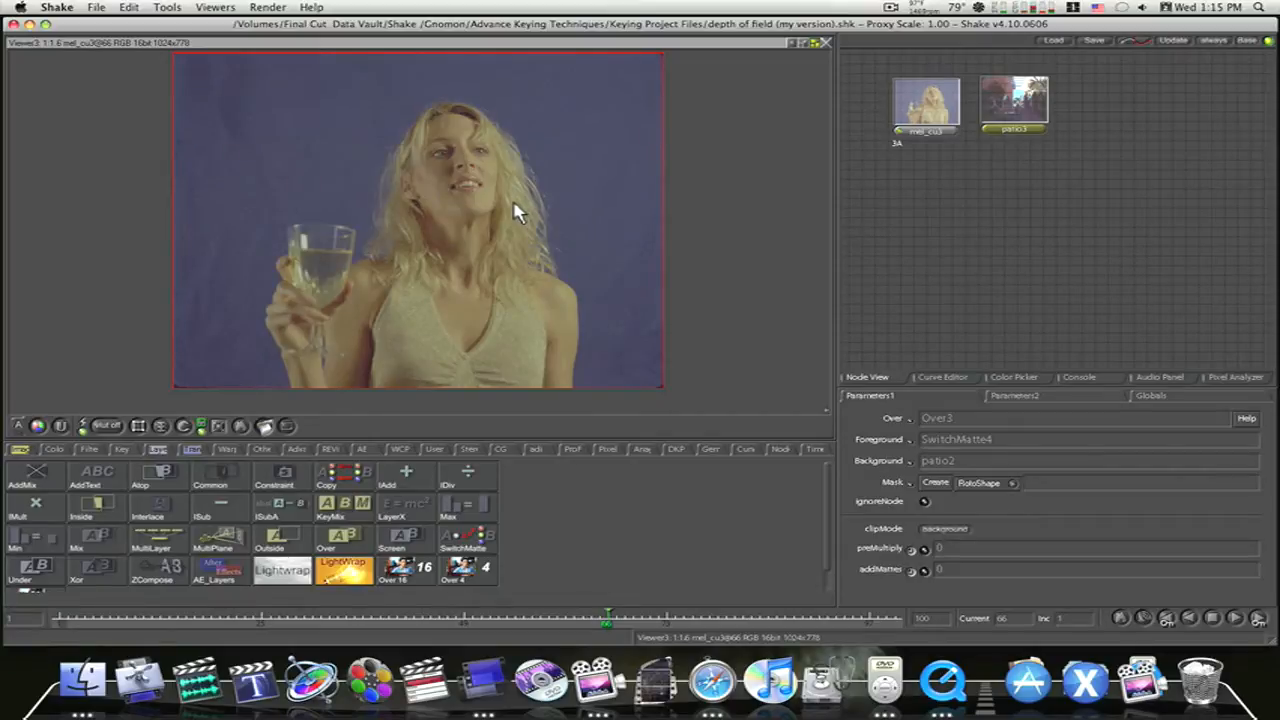
pyautogui.moveTo(470, 252)
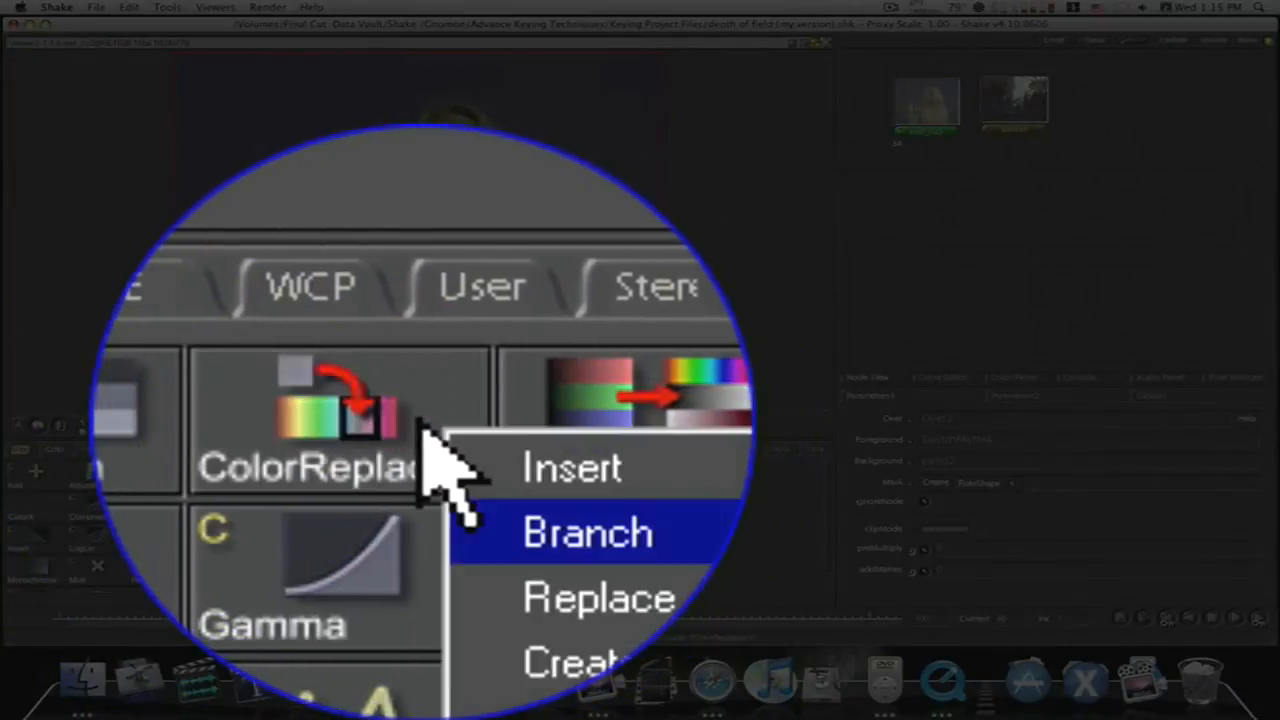
# Branch a ColorReplace node off the blue-screen clip, sampling the blue backdrop as Source Color
pyautogui.click(588, 532)
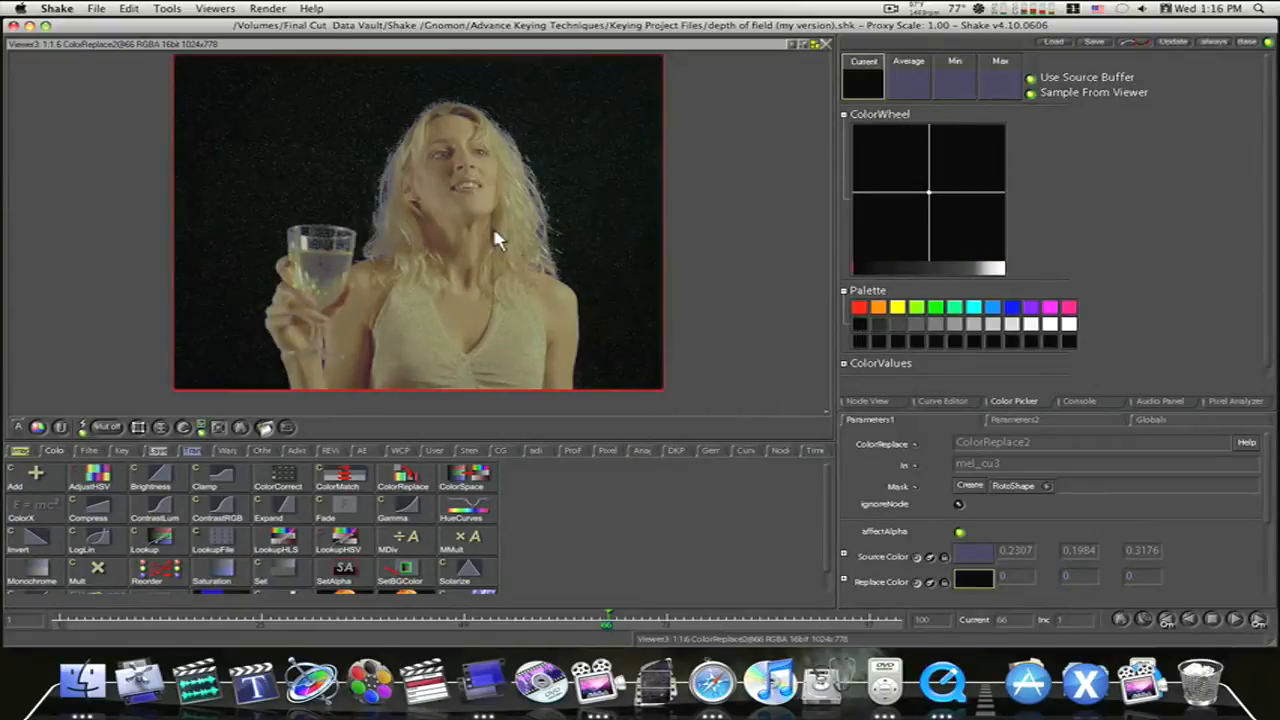
pyautogui.moveTo(644, 328)
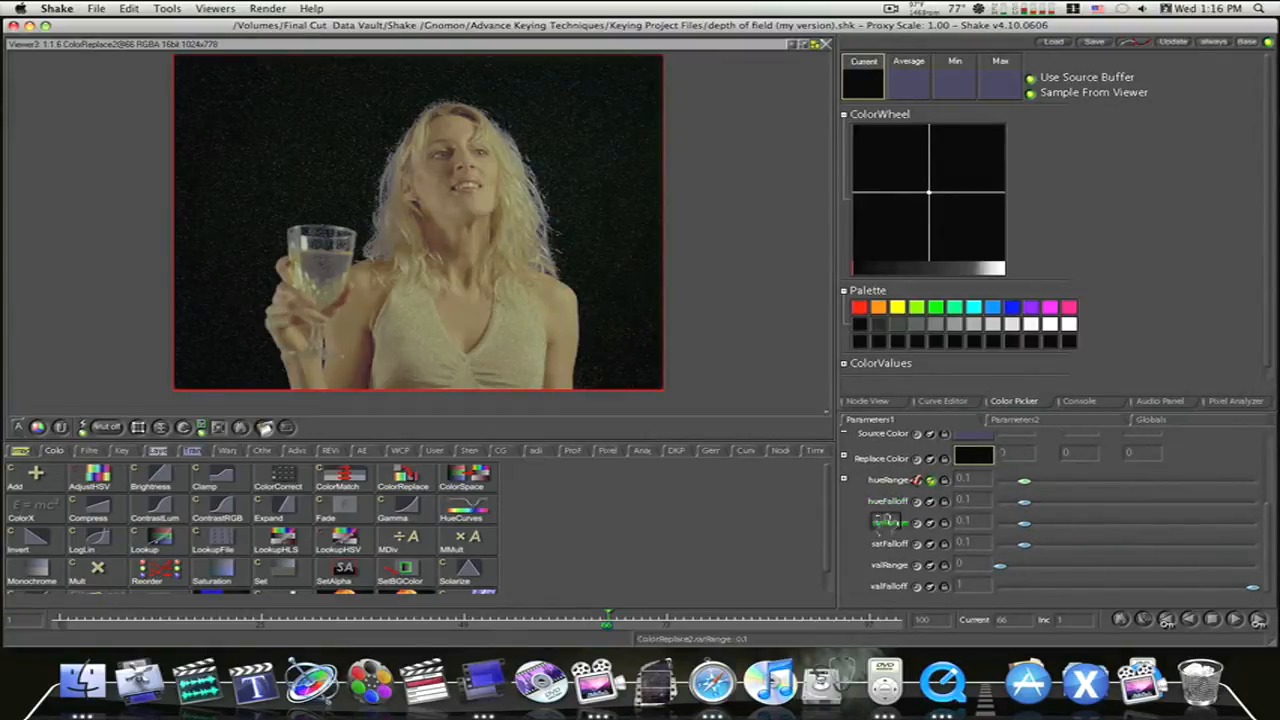
# Tune ColorReplace1 hue, saturation and value ranges and falloffs until the backdrop keys to a black silhouette on white
pyautogui.moveTo(1024, 480); pyautogui.dragTo(1036, 480)
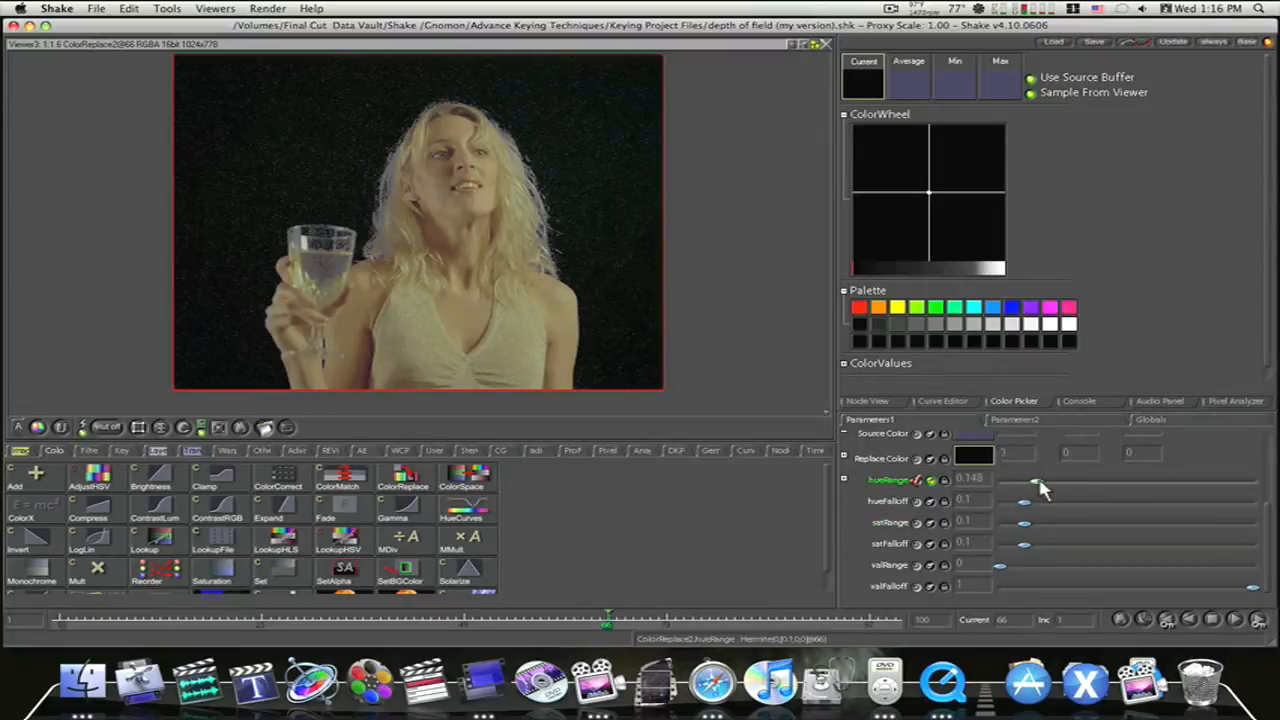
pyautogui.moveTo(1036, 486); pyautogui.dragTo(1070, 486)
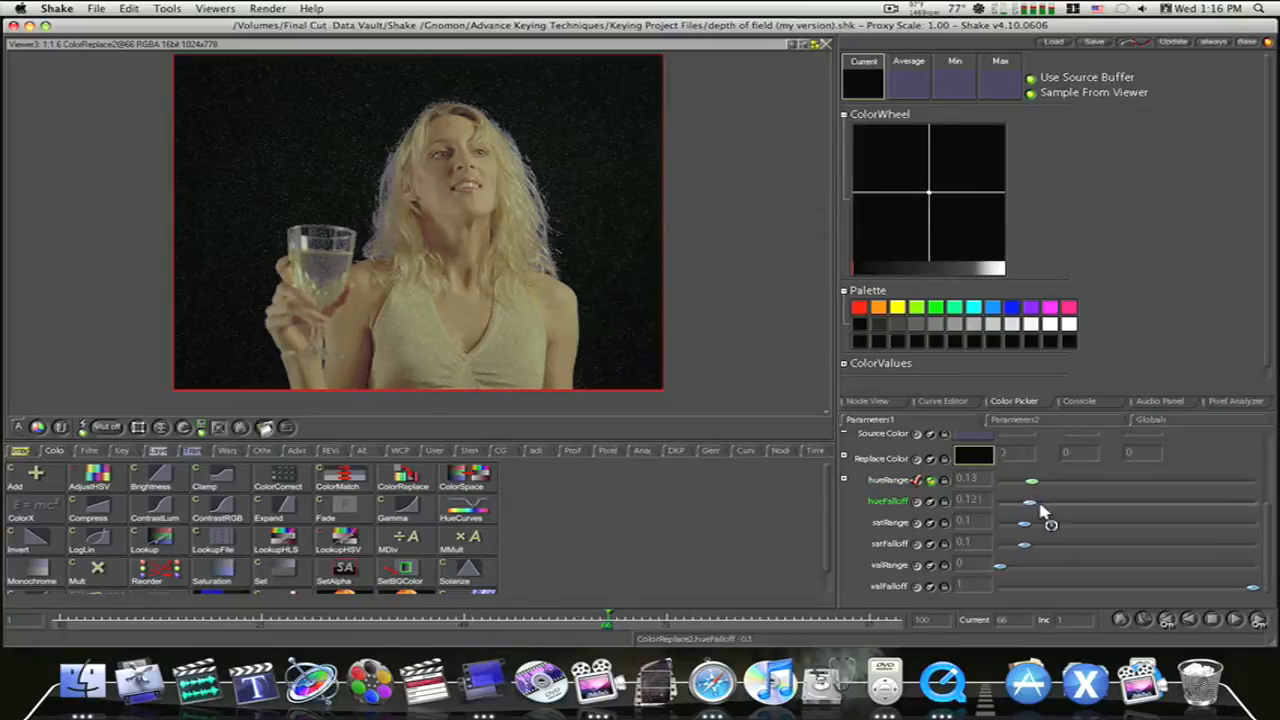
pyautogui.moveTo(1030, 502); pyautogui.dragTo(1010, 502)
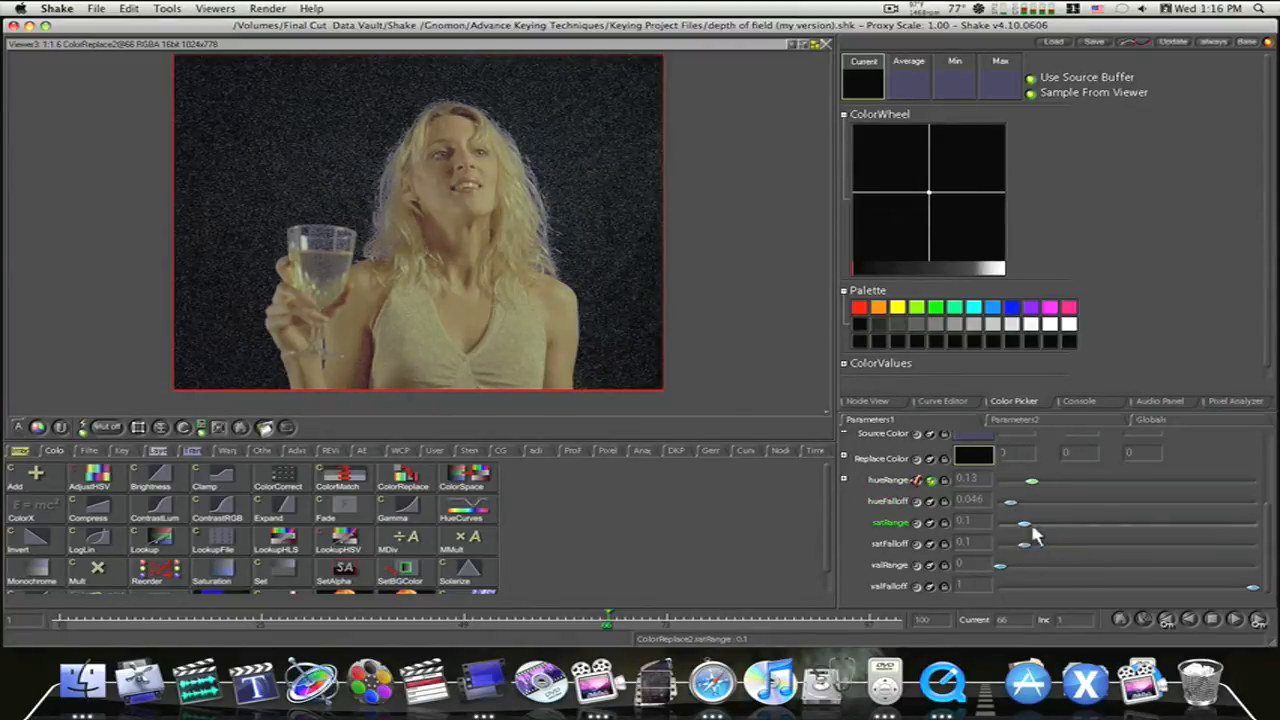
pyautogui.moveTo(1022, 522); pyautogui.dragTo(1050, 522)
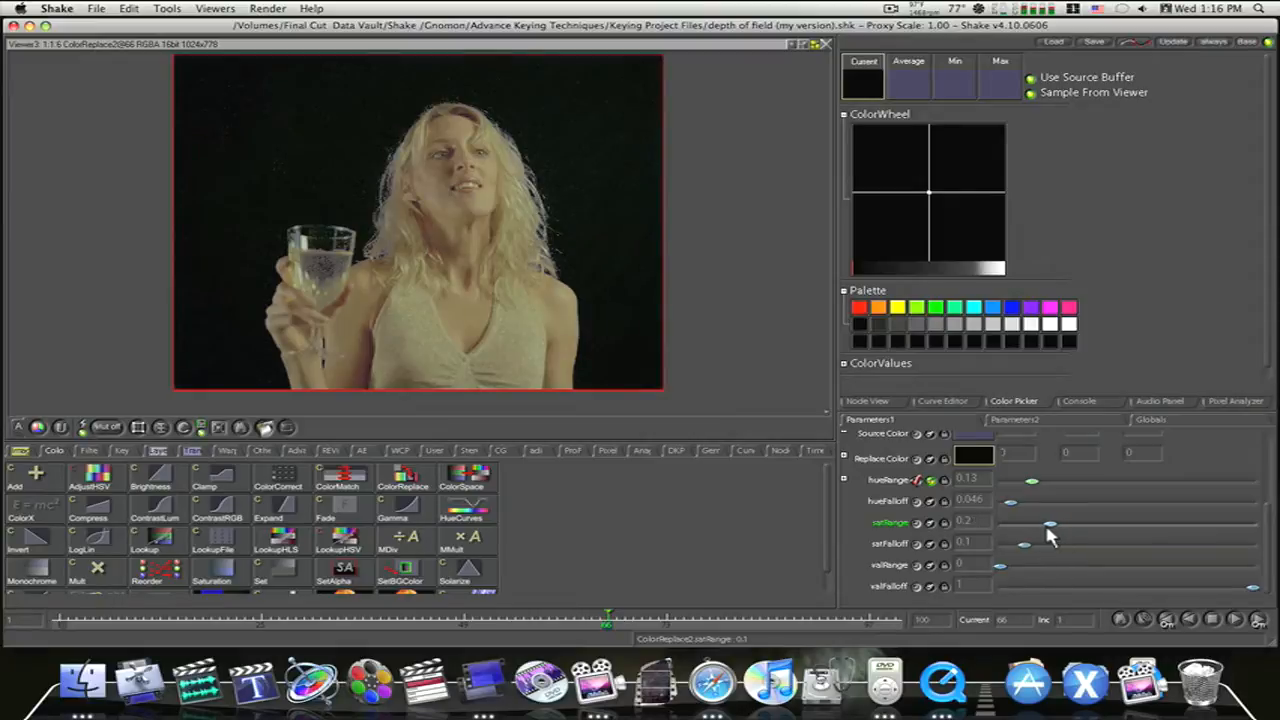
pyautogui.moveTo(1050, 522); pyautogui.dragTo(1032, 522)
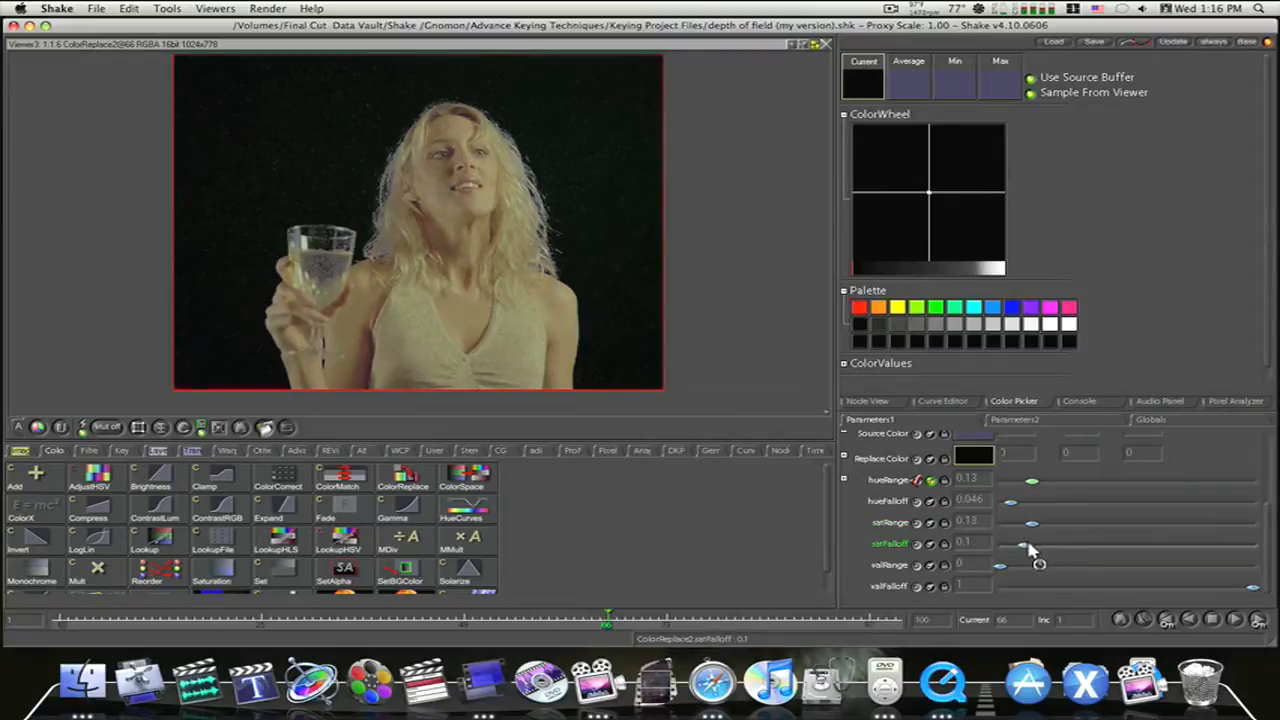
pyautogui.moveTo(1030, 548); pyautogui.dragTo(1080, 548)
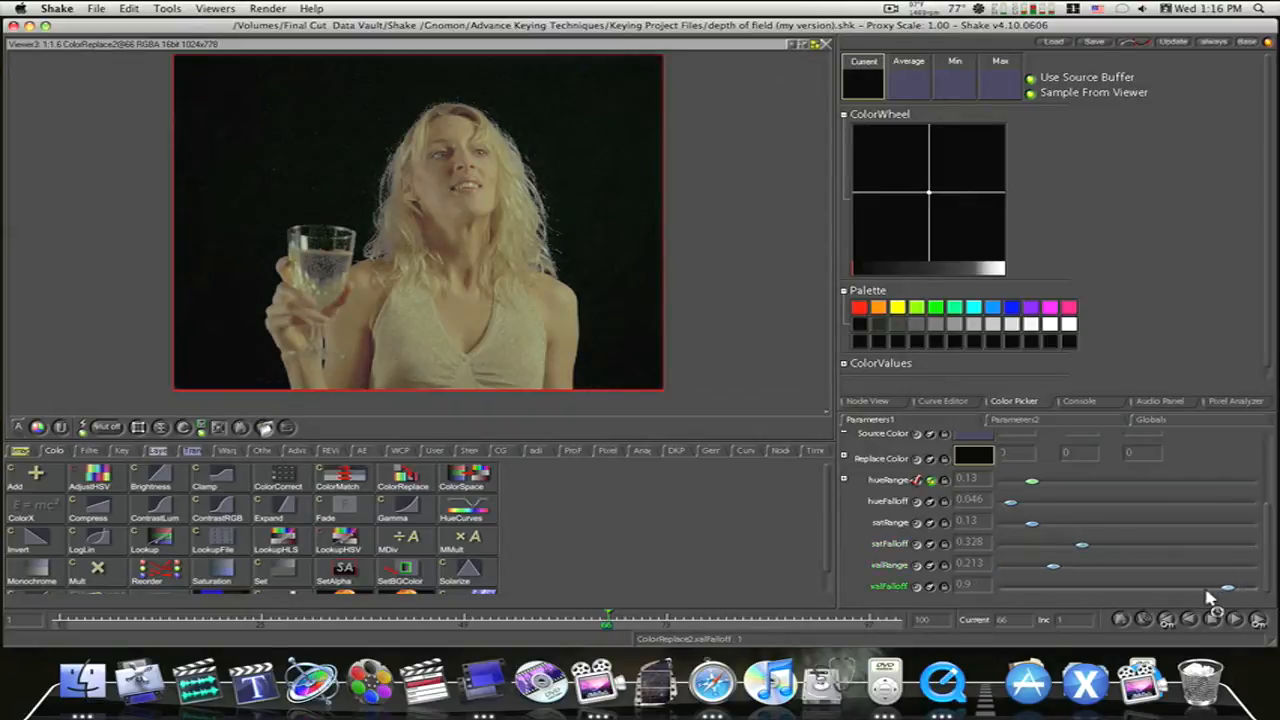
pyautogui.moveTo(1228, 588); pyautogui.dragTo(1184, 588)
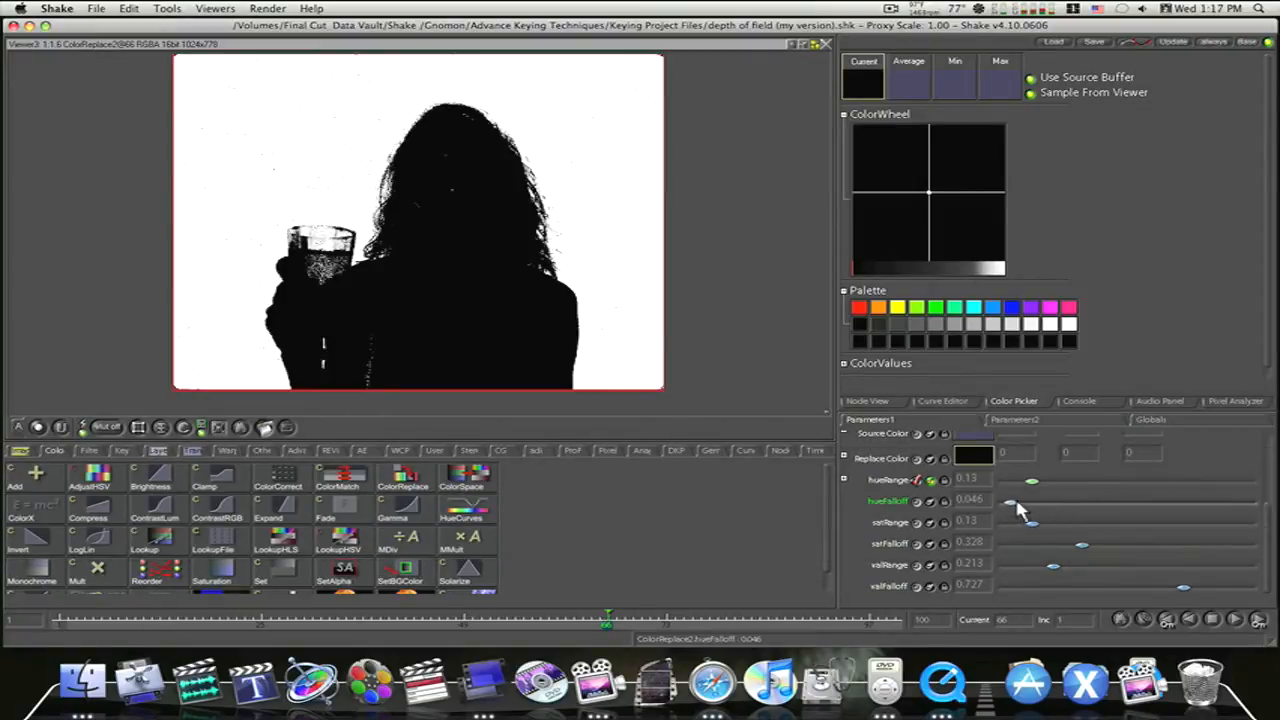
# Tighten the hue, saturation and value ranges and falloffs further to remove speckle from the matte
pyautogui.moveTo(1032, 504); pyautogui.dragTo(1004, 504)
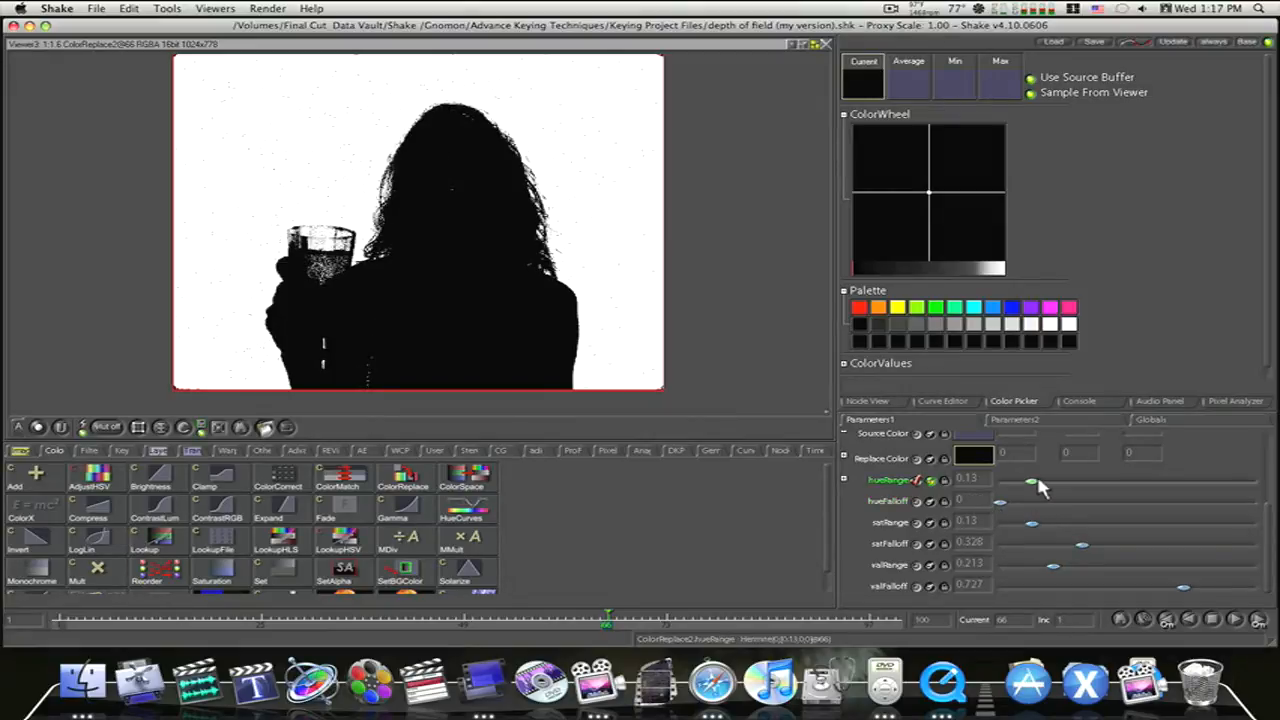
pyautogui.moveTo(1032, 480); pyautogui.dragTo(1028, 484)
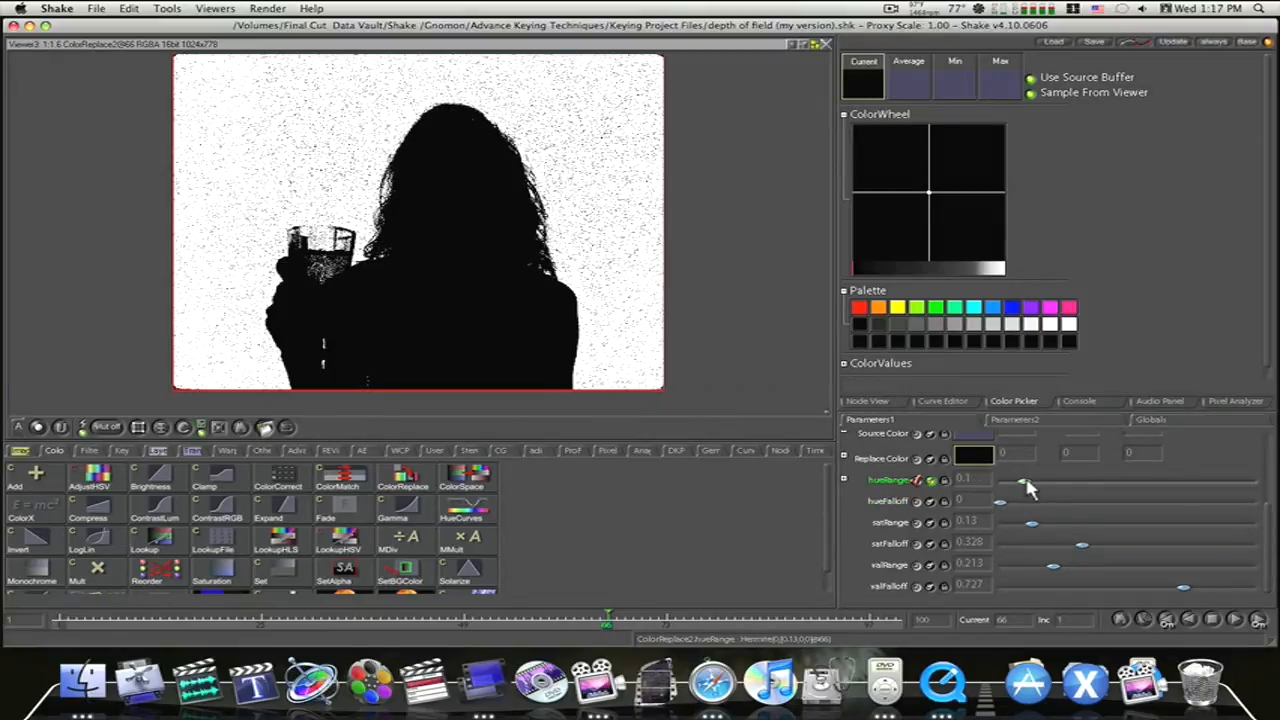
pyautogui.moveTo(1020, 480); pyautogui.dragTo(1032, 480)
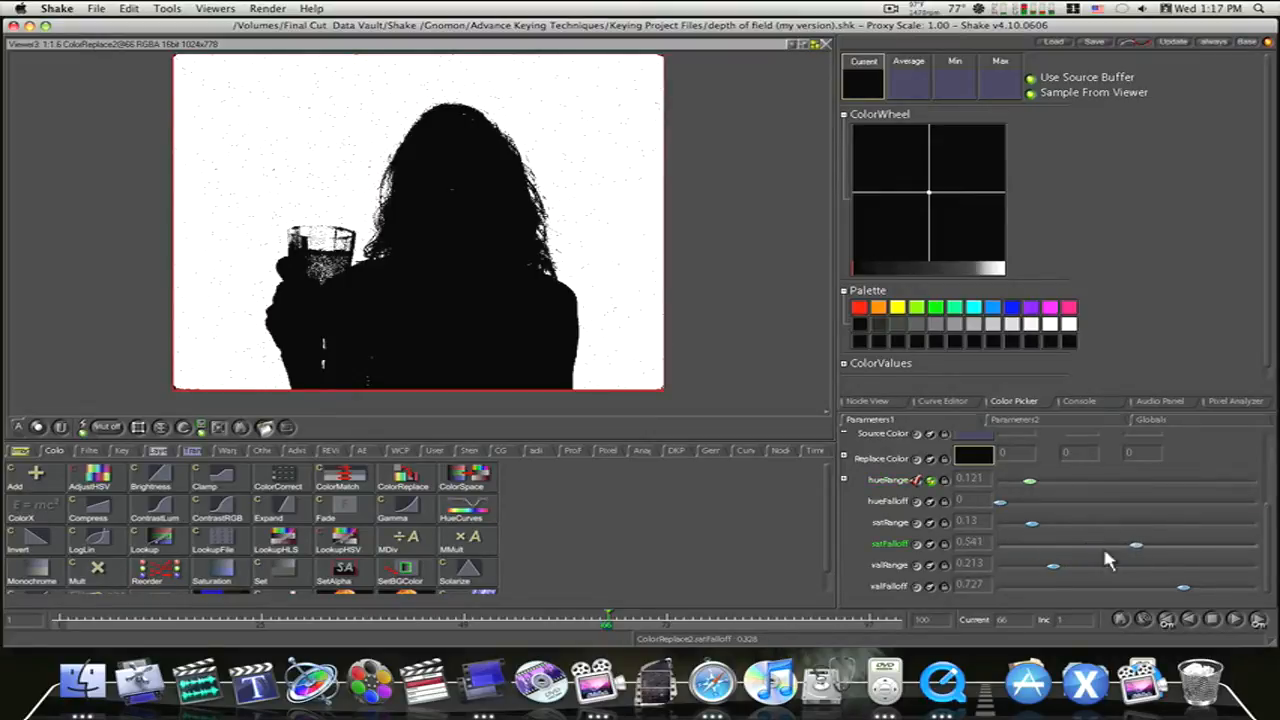
pyautogui.moveTo(1136, 544); pyautogui.dragTo(1016, 544)
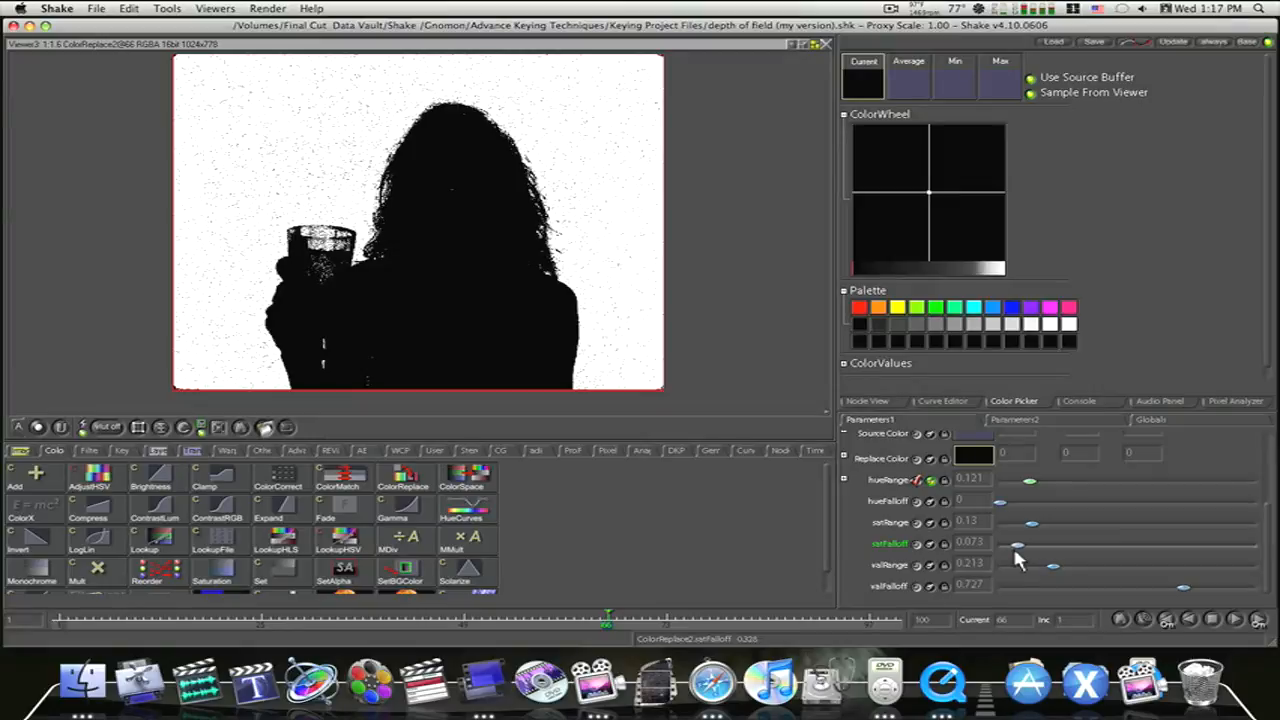
pyautogui.moveTo(1050, 566); pyautogui.dragTo(1032, 566)
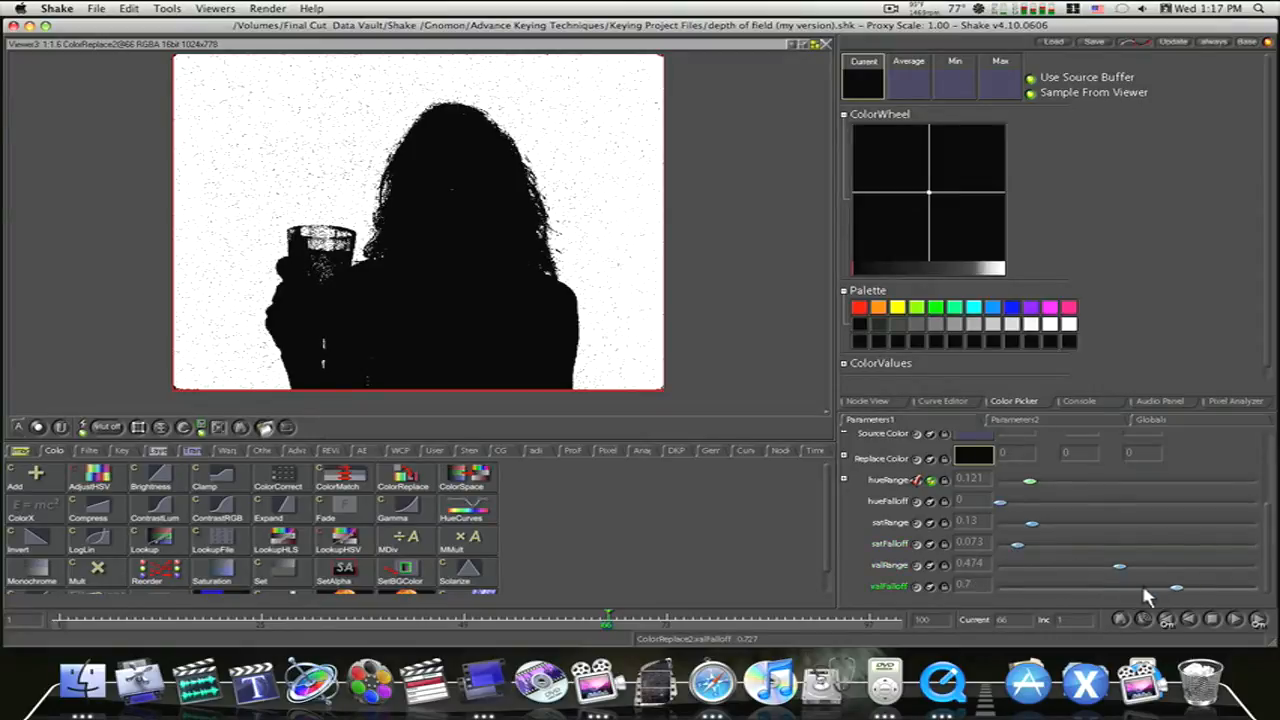
pyautogui.moveTo(1176, 588); pyautogui.dragTo(1090, 588)
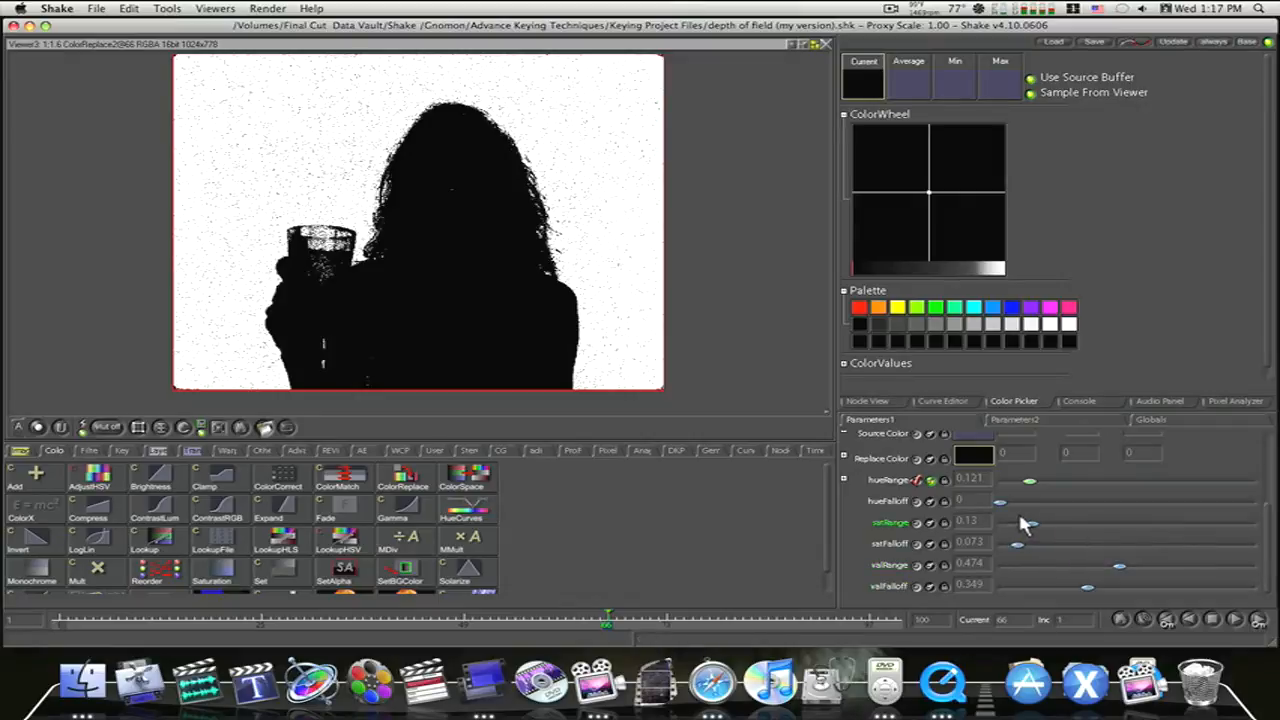
pyautogui.moveTo(1000, 500); pyautogui.dragTo(1010, 500)
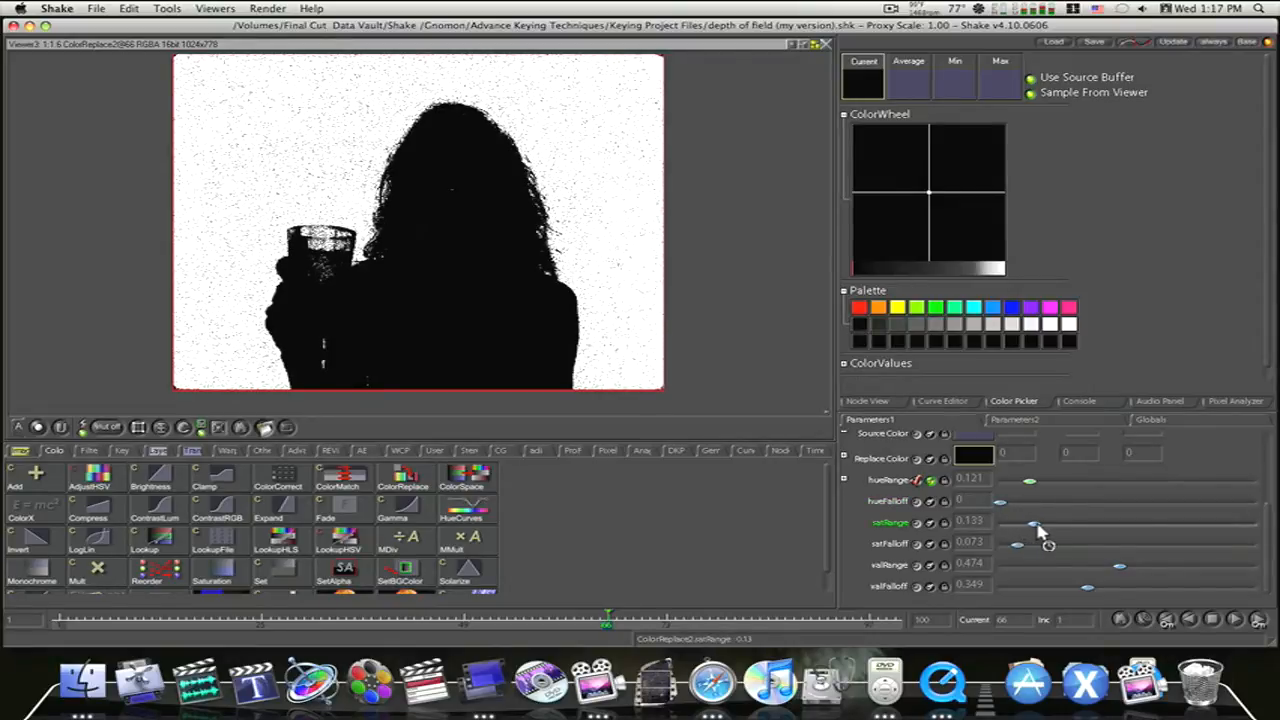
pyautogui.moveTo(1030, 520); pyautogui.dragTo(1050, 520)
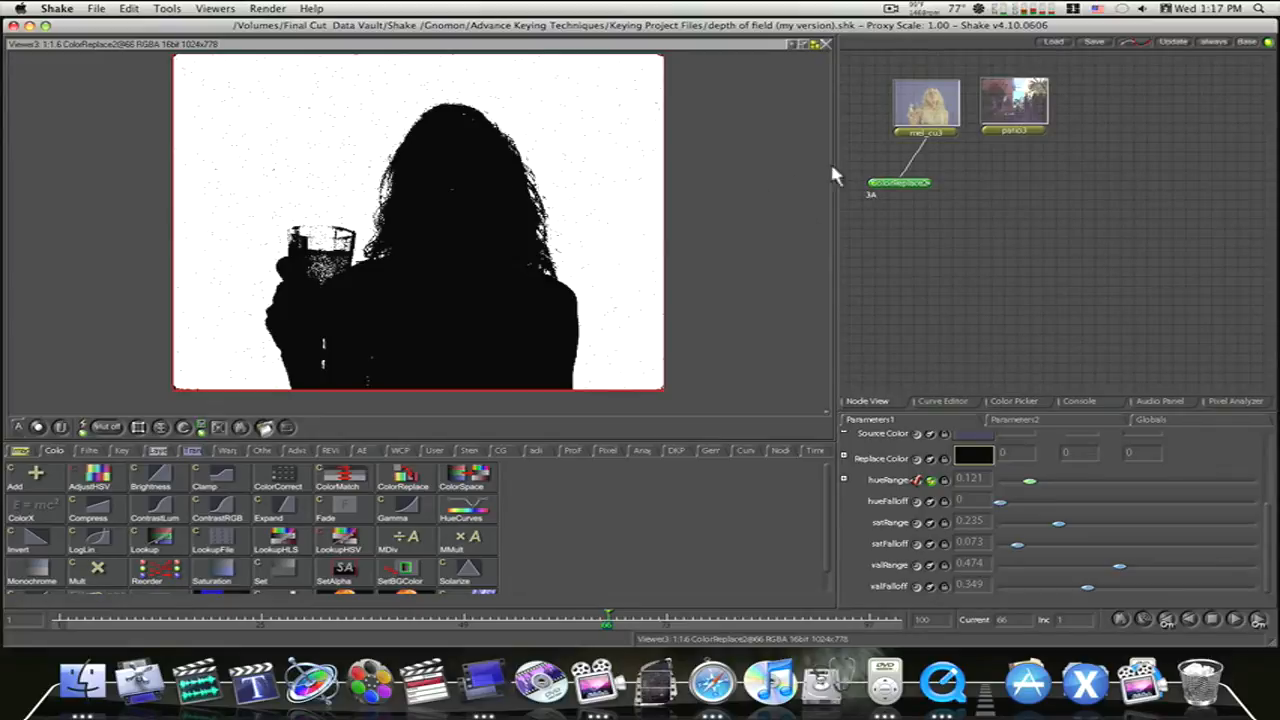
pyautogui.moveTo(504, 238)
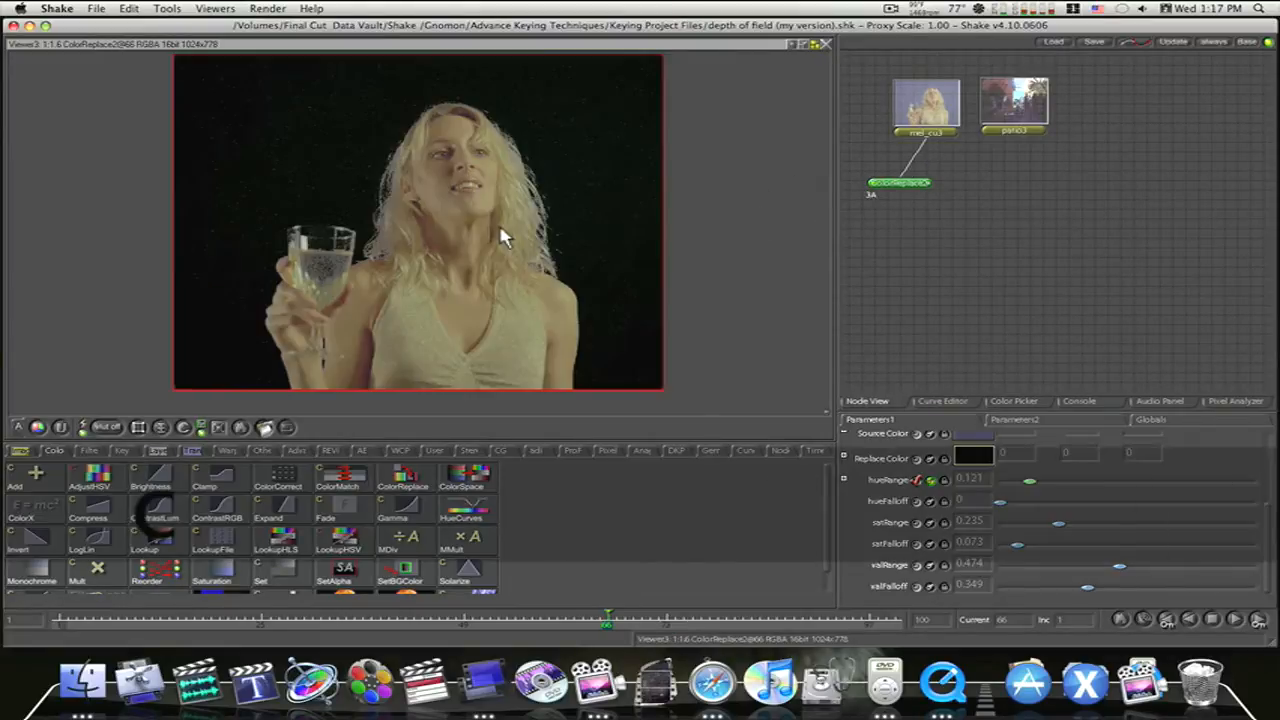
# Add a SwitchMatte with the clip as foreground and ColorReplace2 as background, with invertMatte on
pyautogui.click(924, 132)
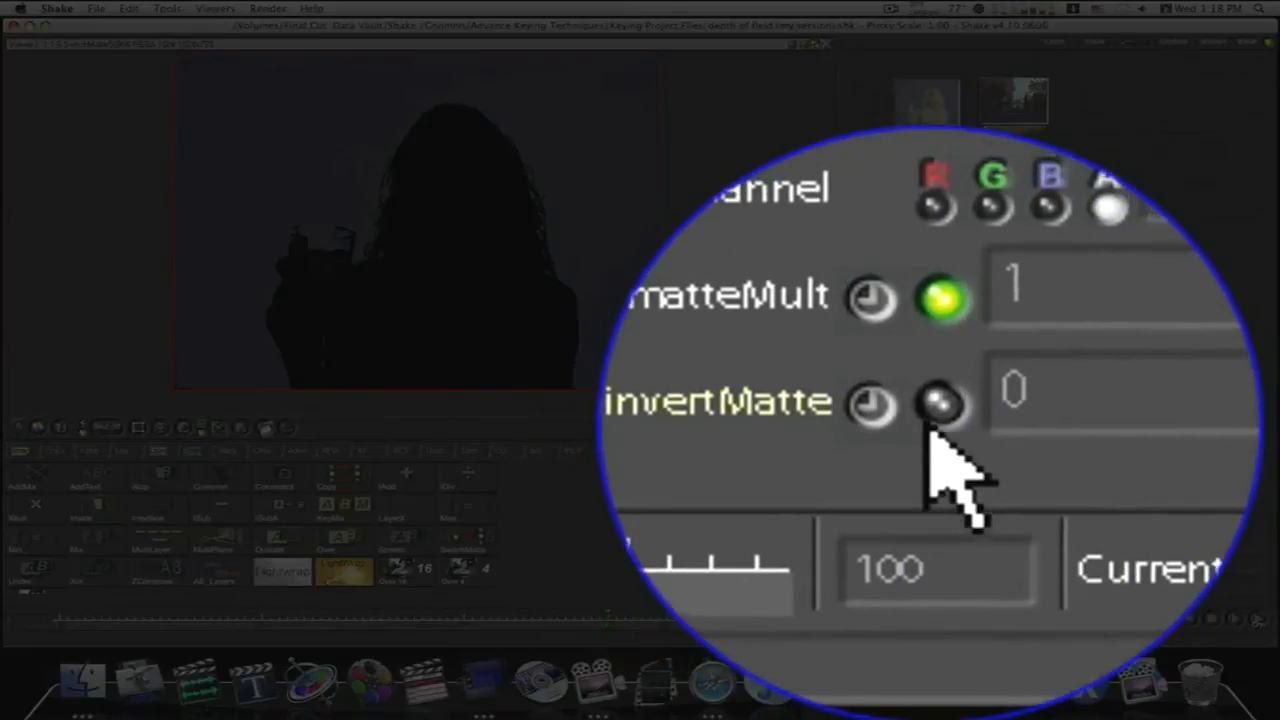
pyautogui.click(938, 404)
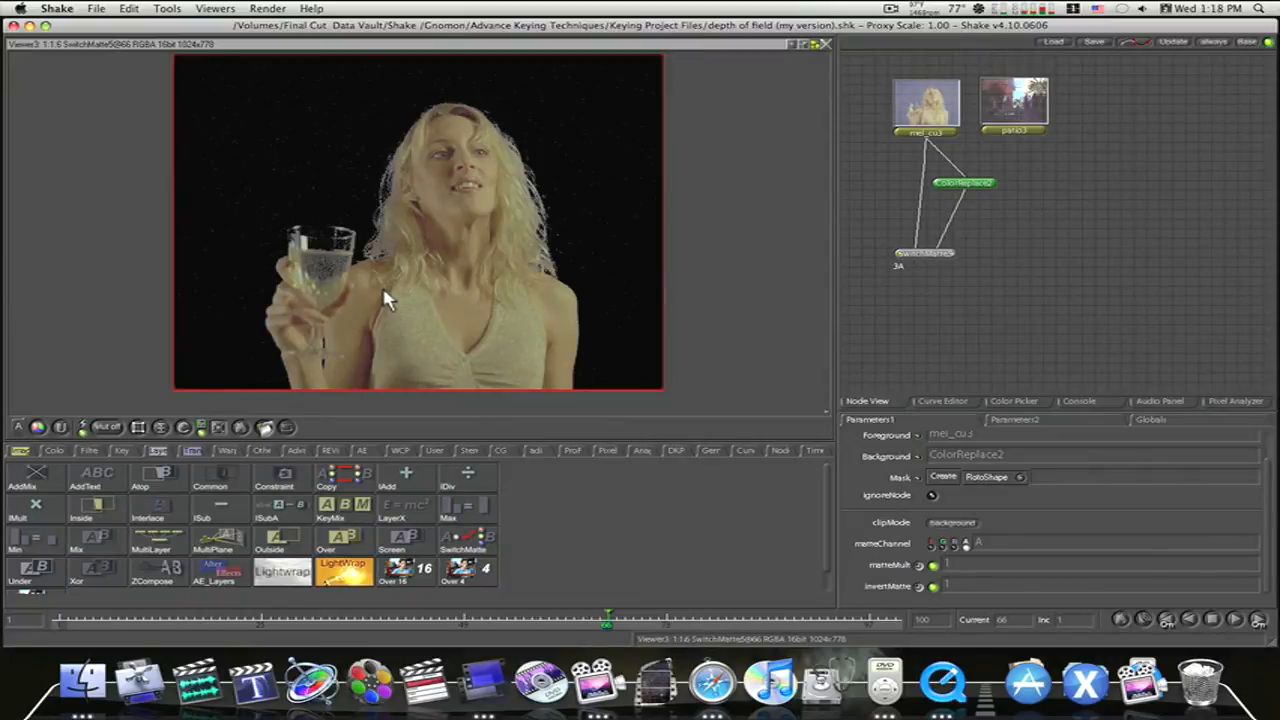
pyautogui.moveTo(490, 304)
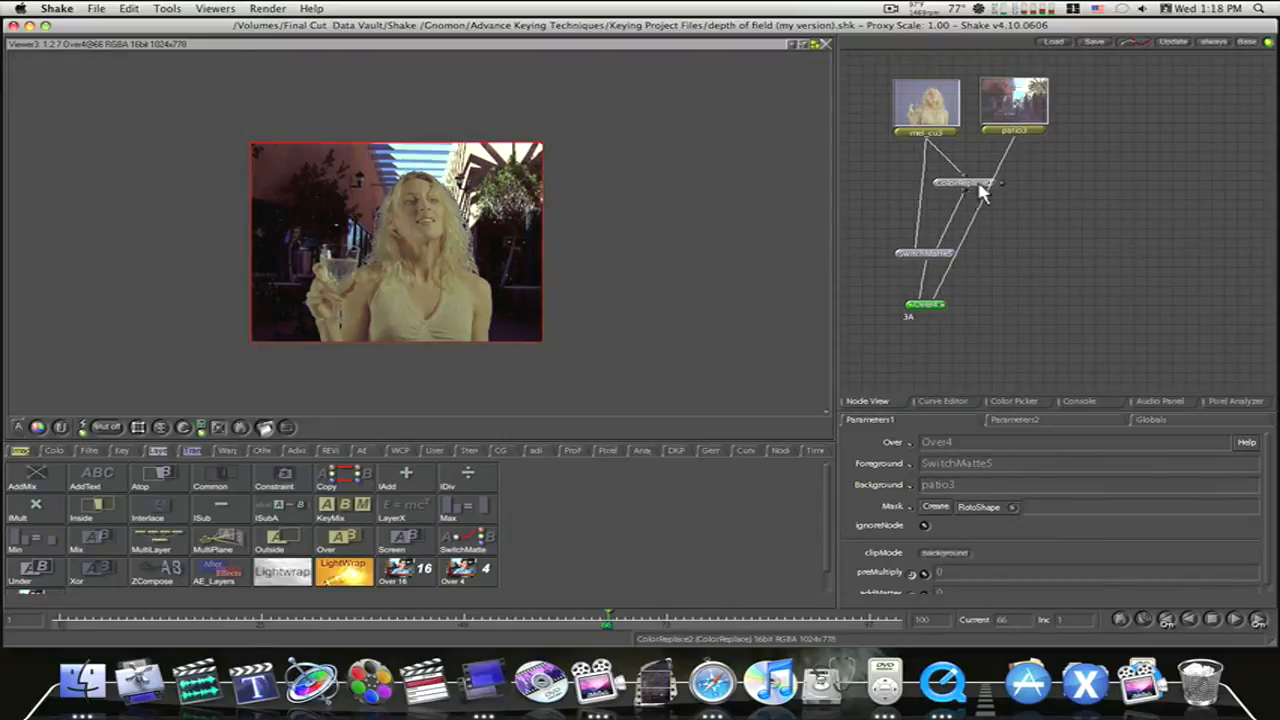
# With the woman composited Over the patio plate, retune ColorReplace valRange and satFalloff against it
pyautogui.click(964, 182)
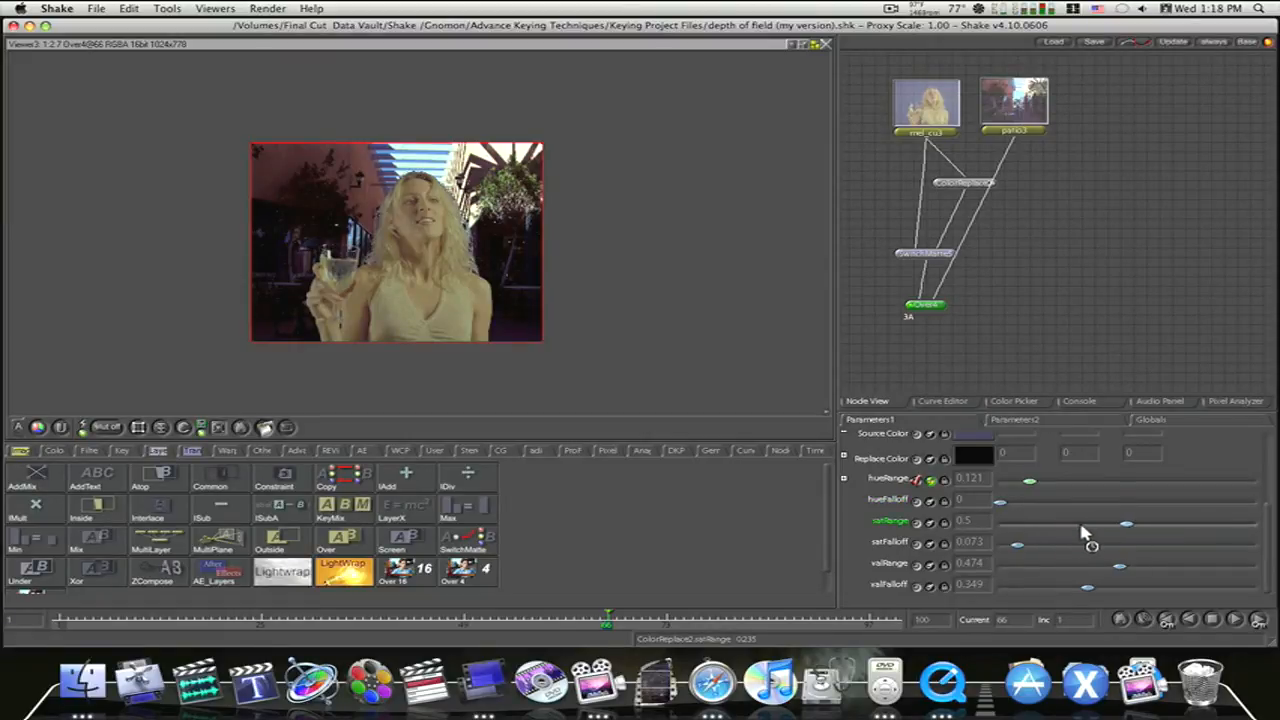
pyautogui.moveTo(1128, 524); pyautogui.dragTo(1000, 524)
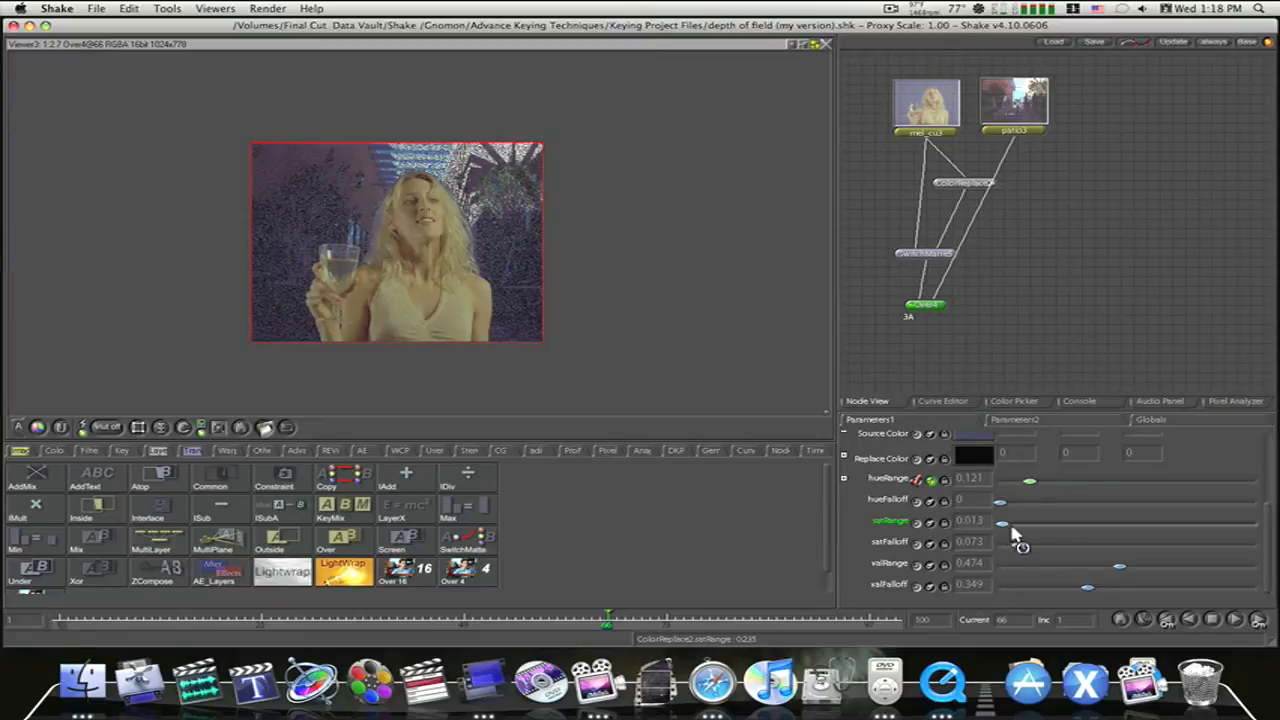
pyautogui.moveTo(1000, 524); pyautogui.dragTo(1070, 524)
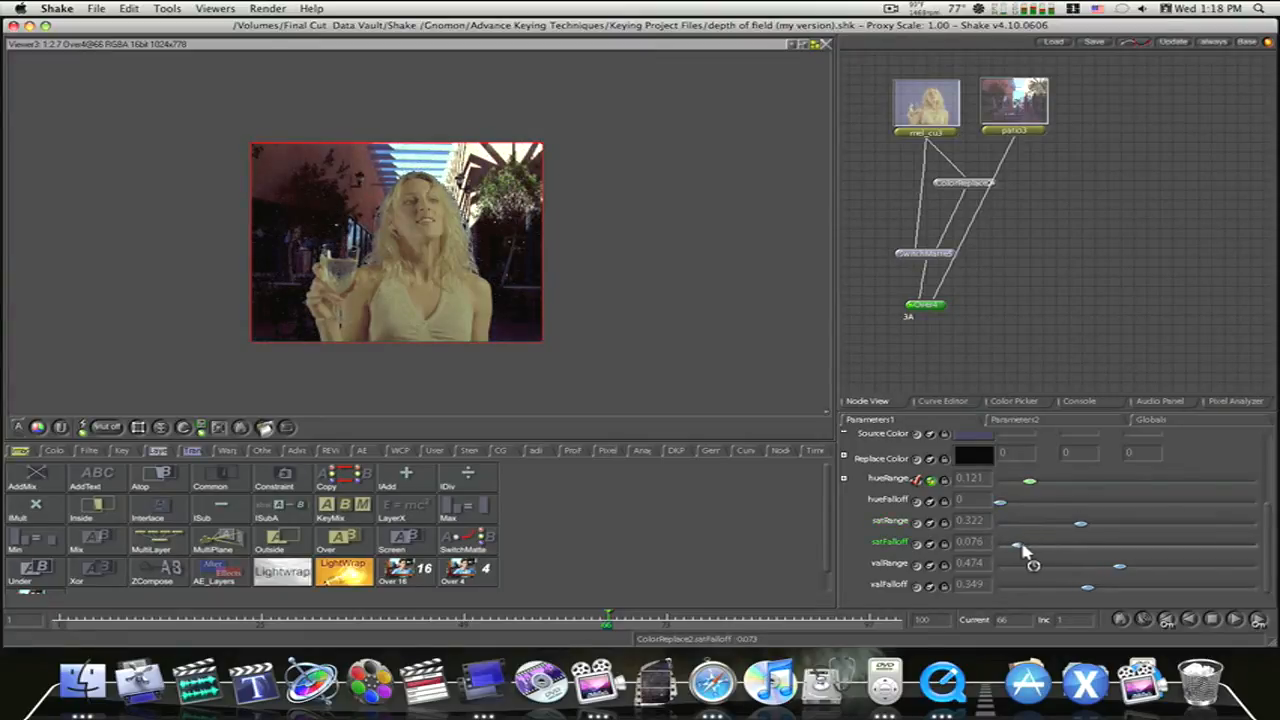
pyautogui.moveTo(1034, 544); pyautogui.dragTo(1104, 548)
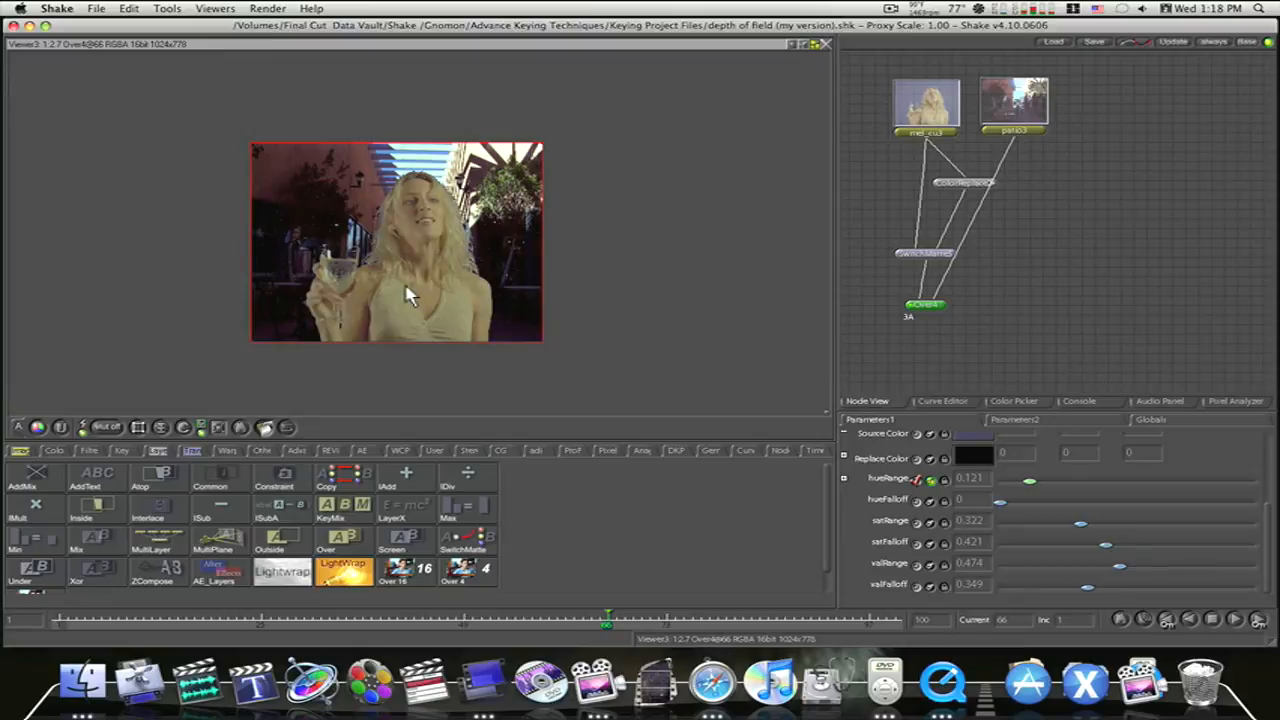
pyautogui.moveTo(418, 296)
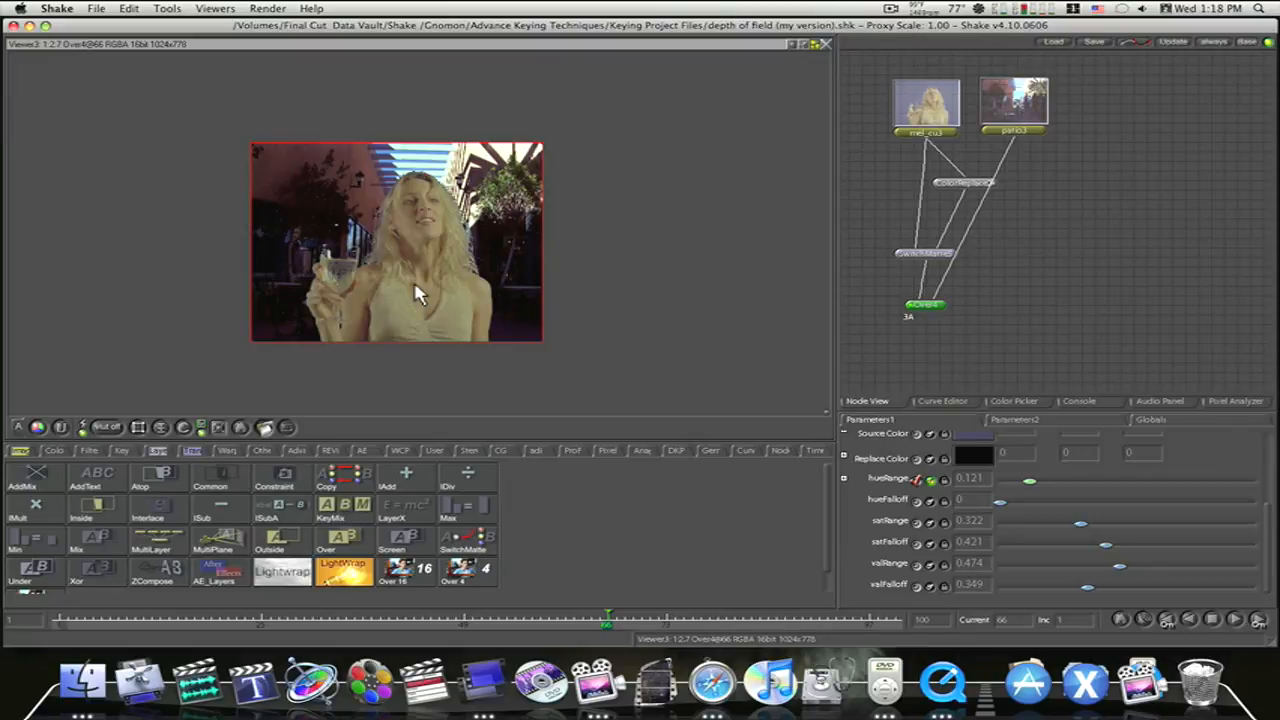
pyautogui.moveTo(896, 96)
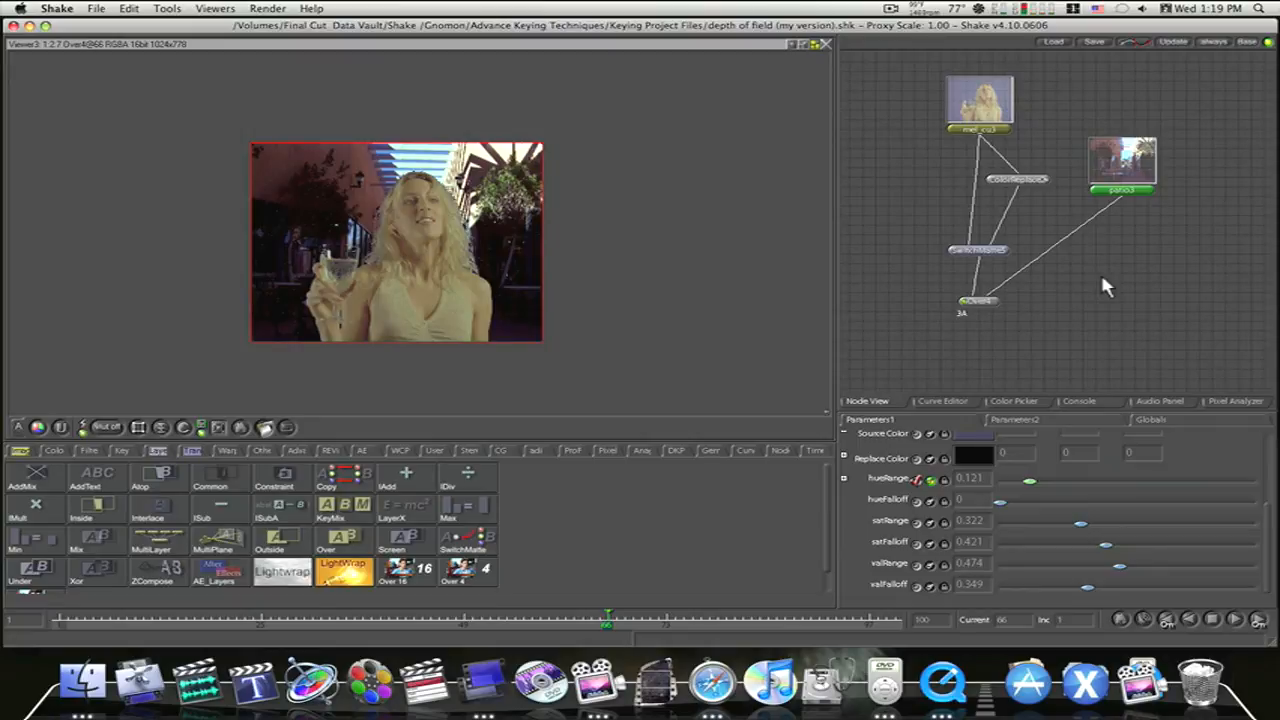
pyautogui.moveTo(1004, 198)
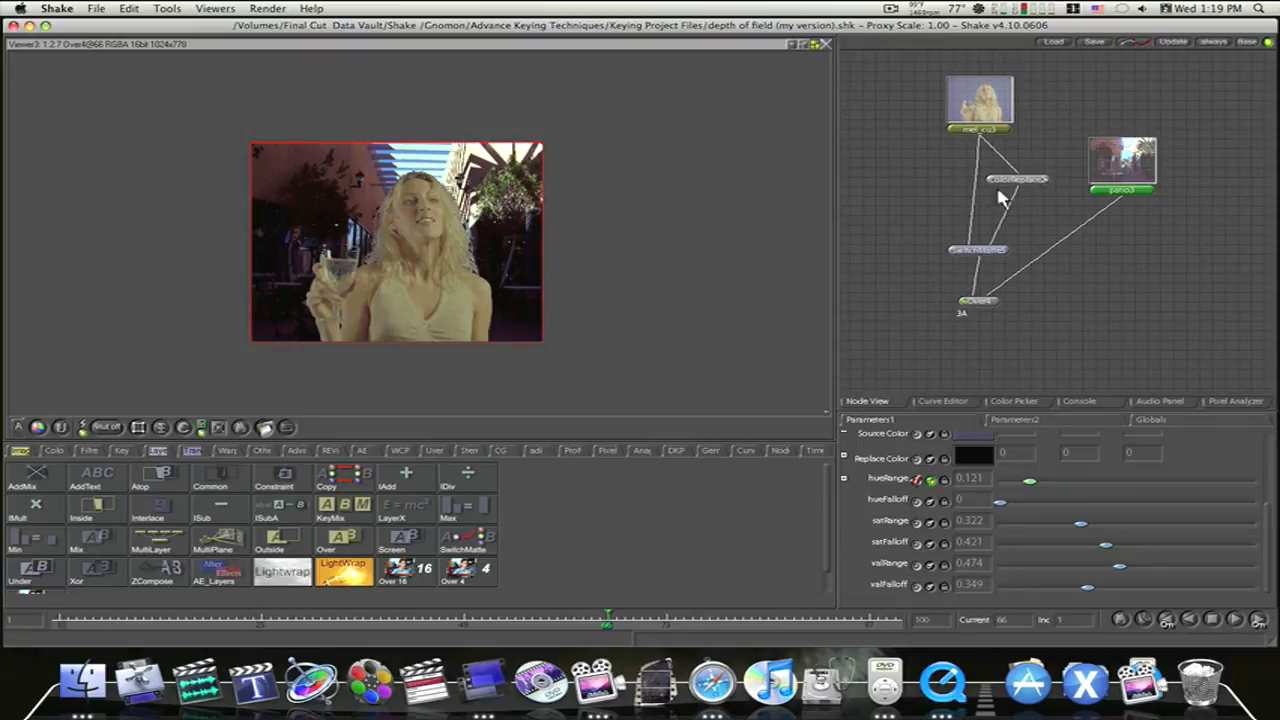
# Select the ColorReplace node after moving the patio clip branch to the right of the tree
pyautogui.click(1016, 180)
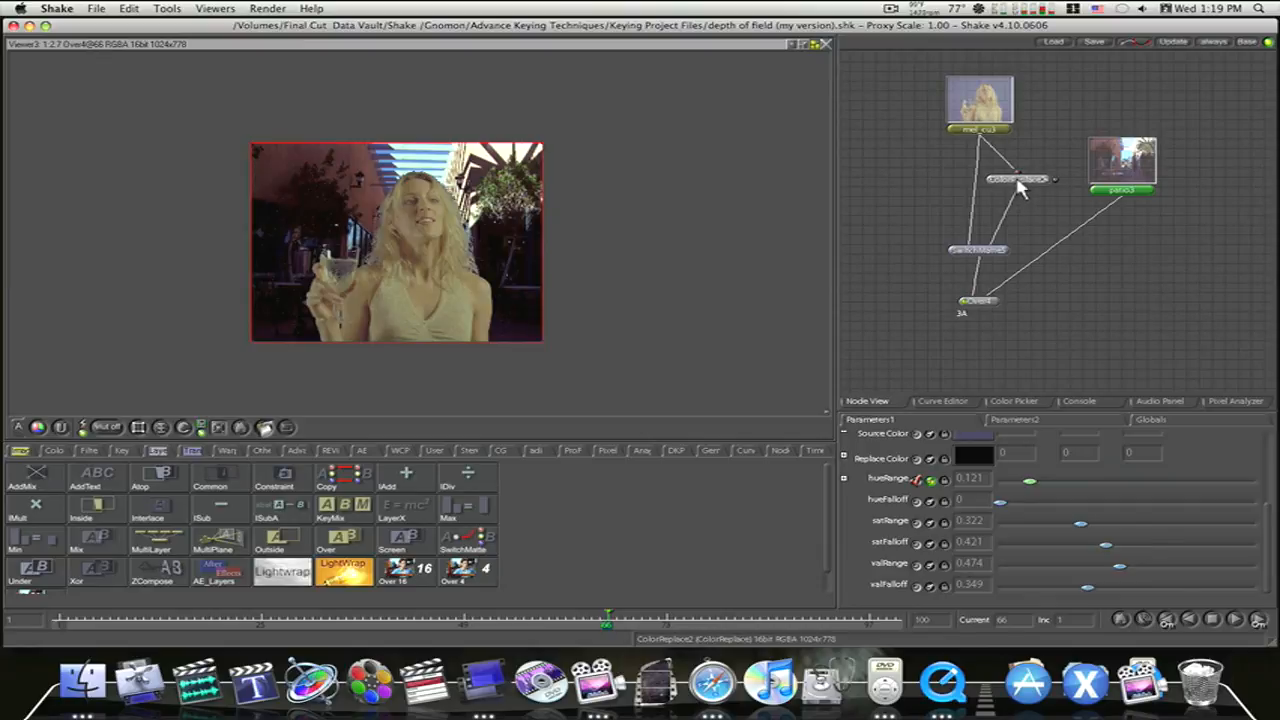
pyautogui.moveTo(1016, 188)
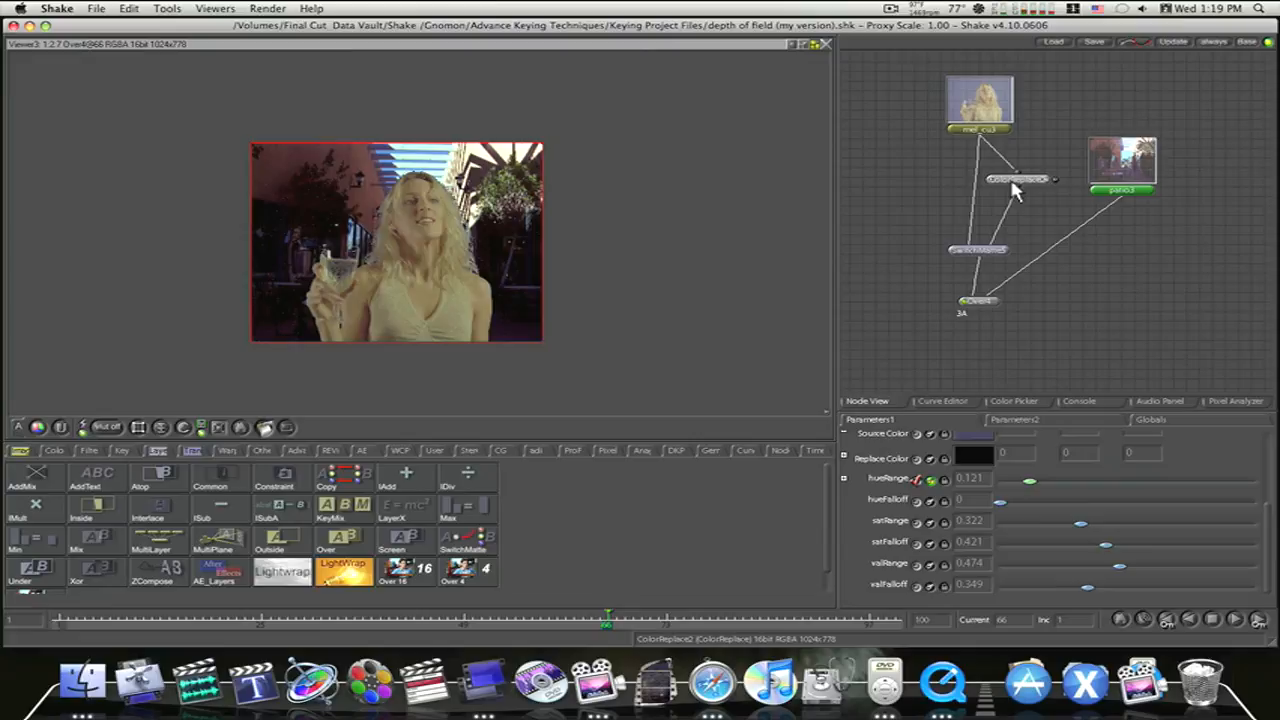
pyautogui.moveTo(940, 108)
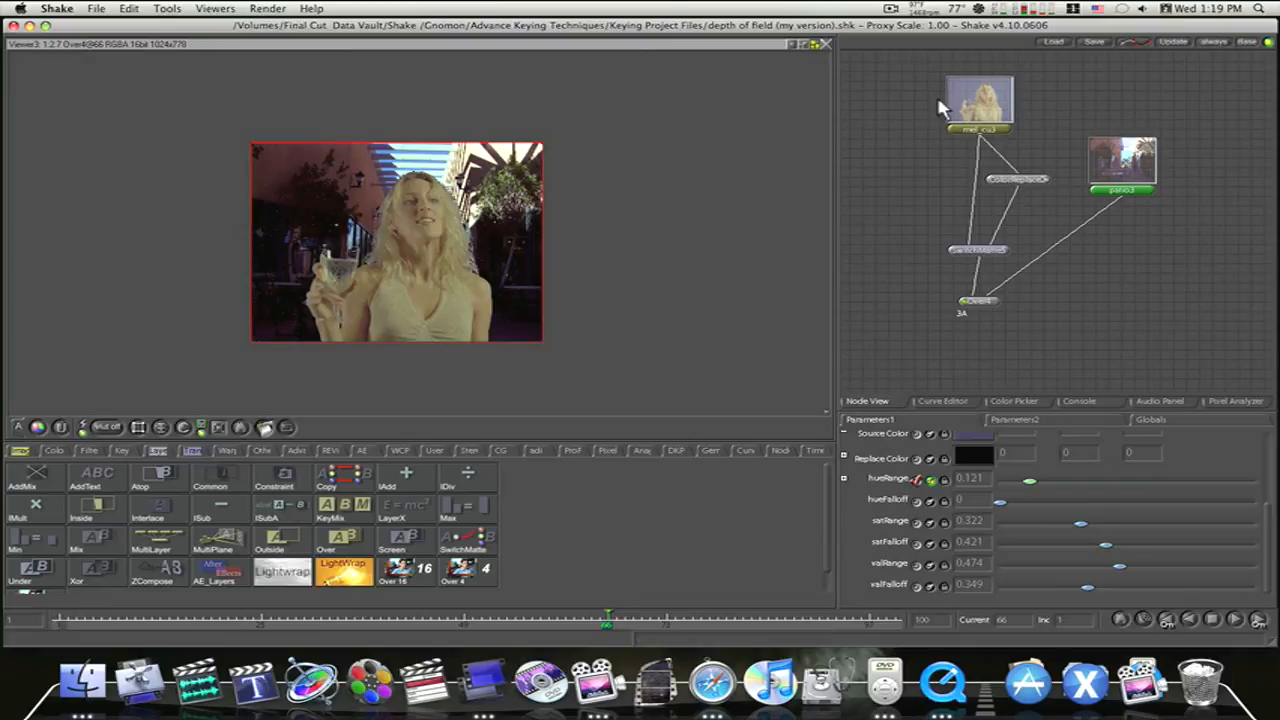